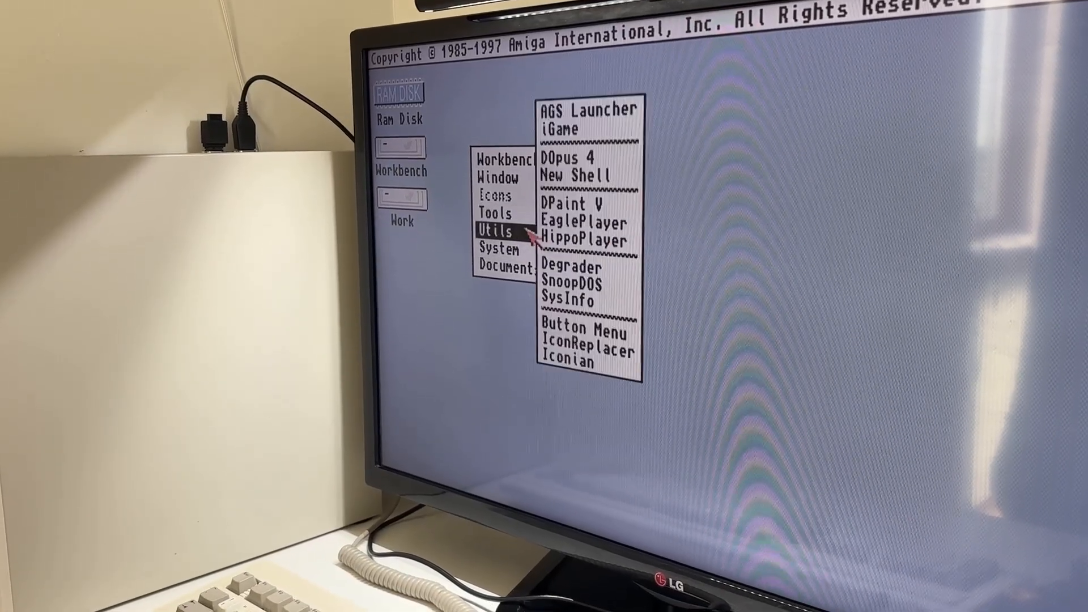
Step: Launch SysInfo from the Workbench Utils menu to show CPU, FPU and memory details
left_click(567, 300)
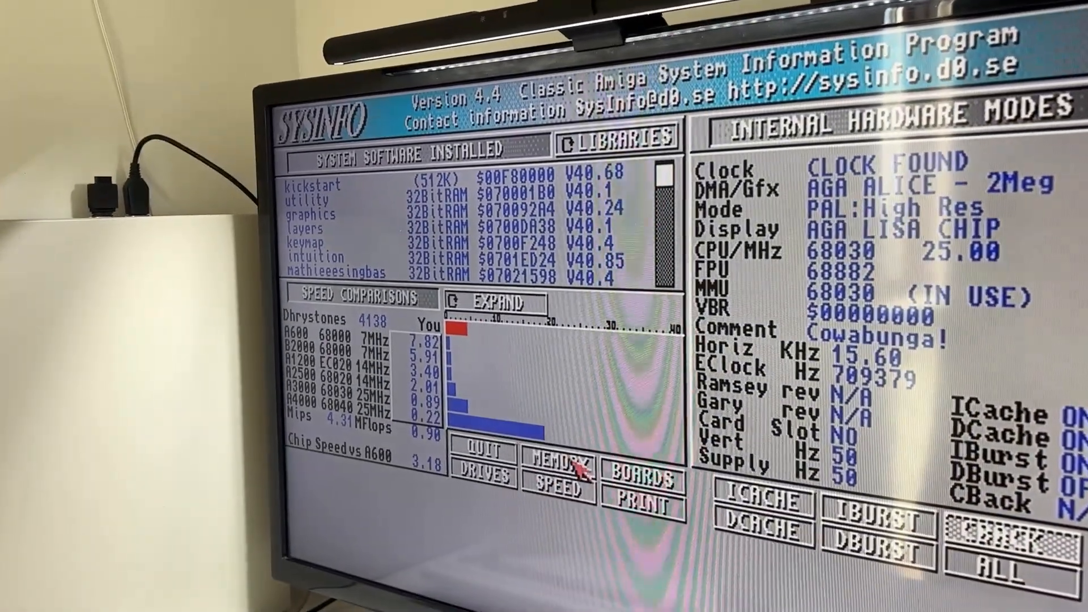
Step: Review the 16.0MB expansion memory details, then quit SysInfo back to the Workbench desktop
left_click(557, 460)
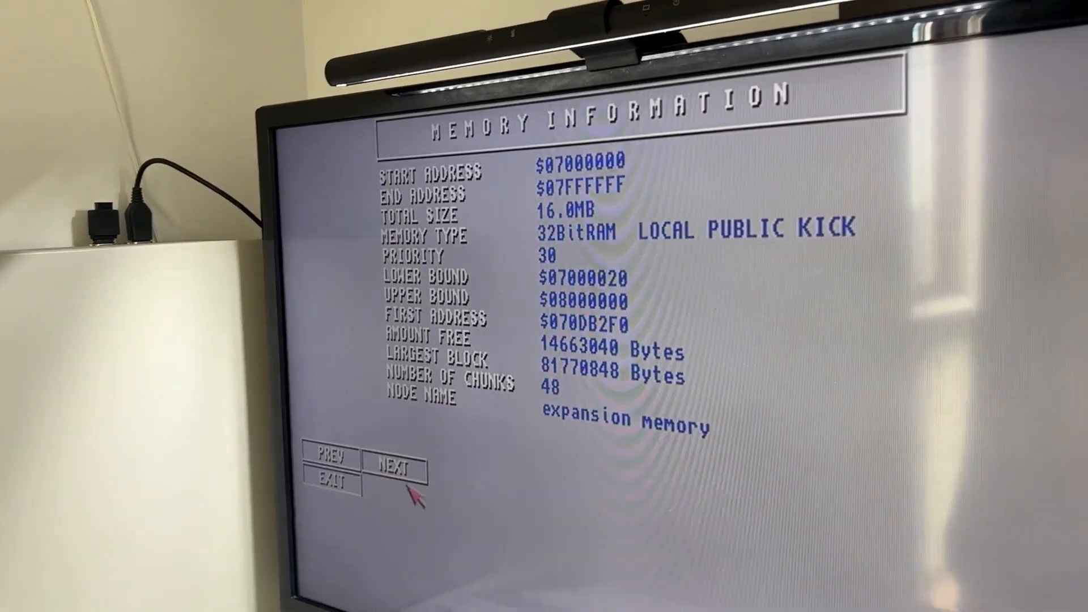
left_click(396, 468)
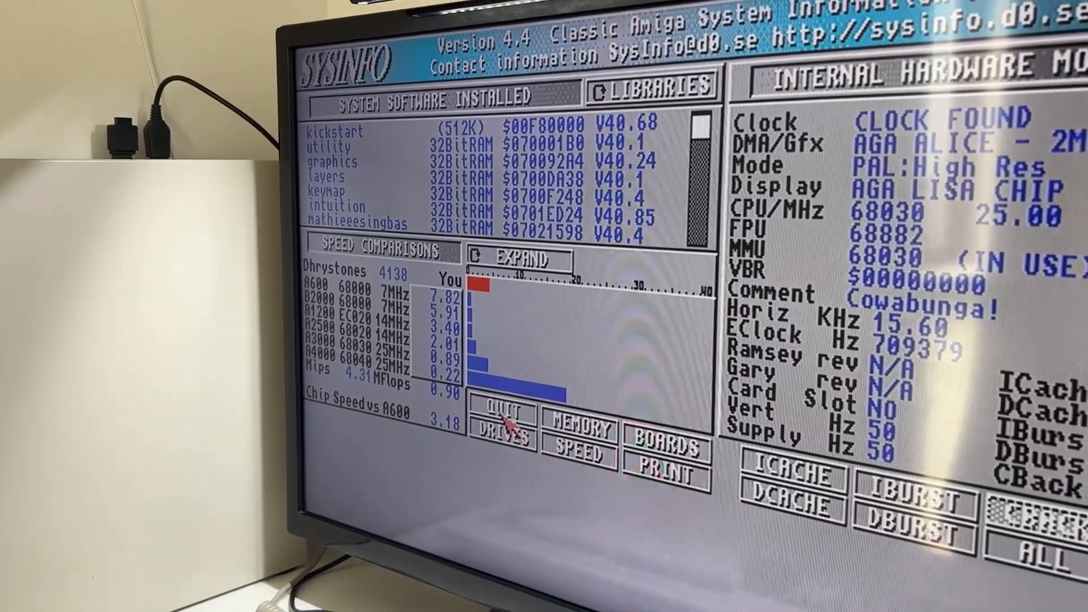
left_click(507, 425)
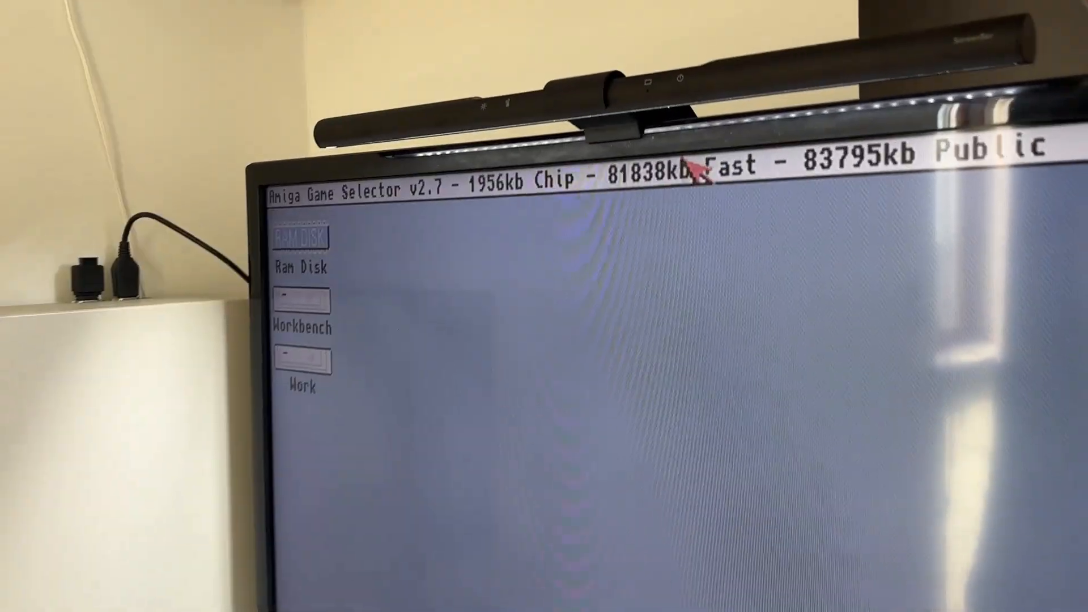